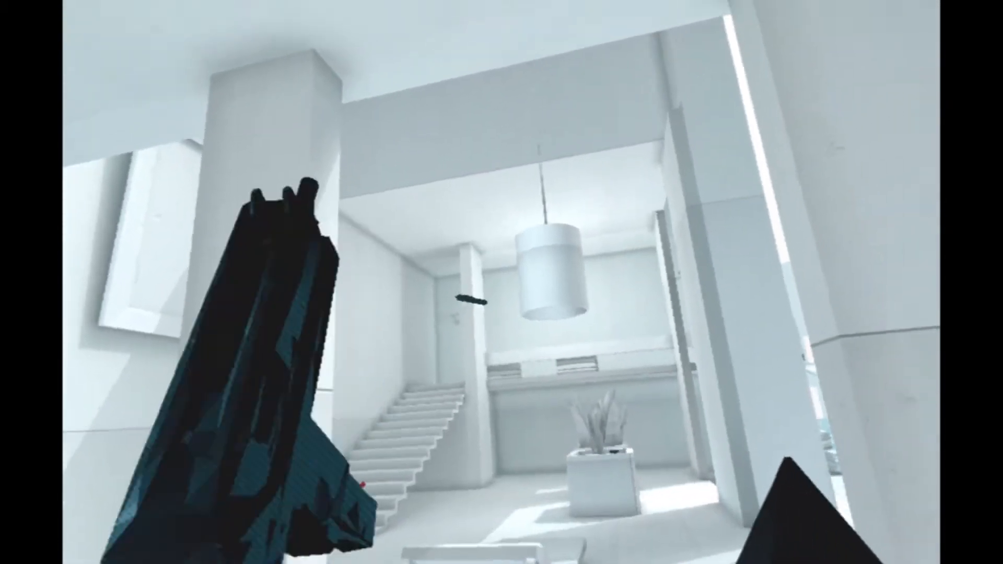
mouse_move(502, 282)
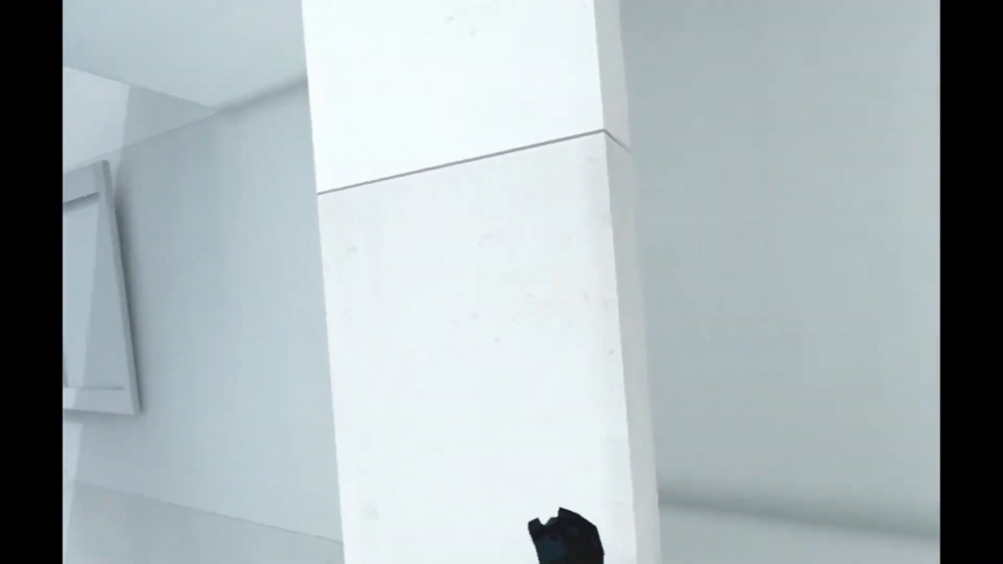